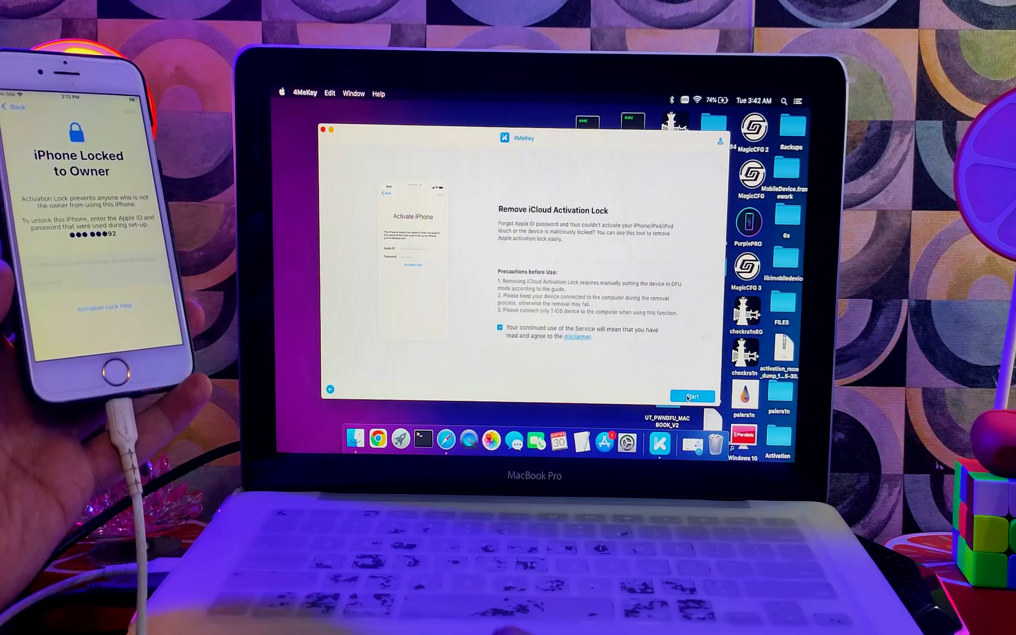
- Start the iCloud activation lock removal, bringing up the DFU mode guide
{"action": "left_click", "coordinate": [691, 396]}
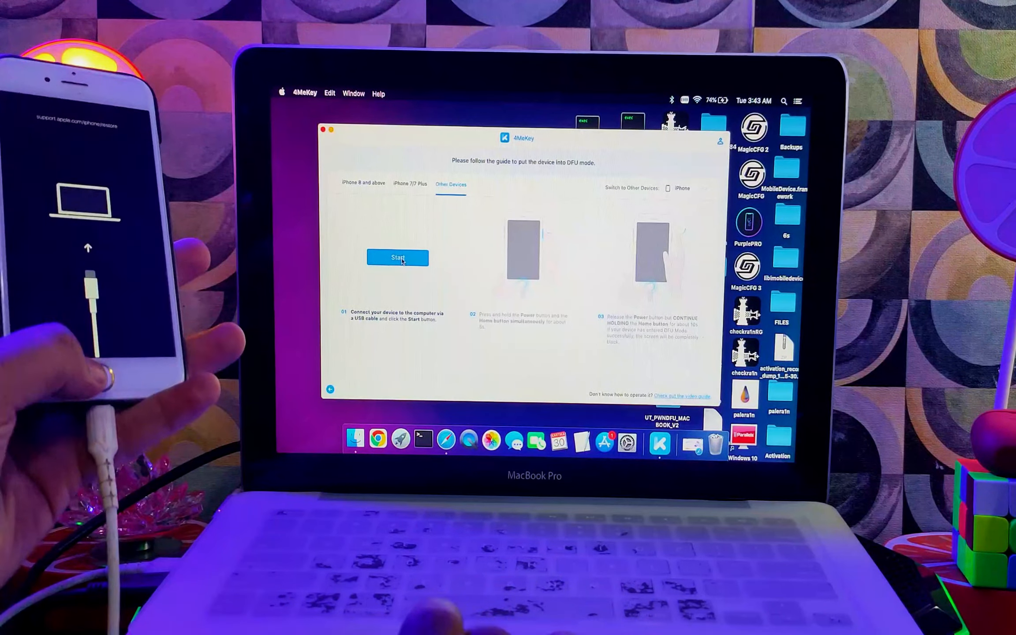
- Start the Other Devices DFU countdown, holding Power and Home as prompted
{"action": "left_click", "coordinate": [398, 257]}
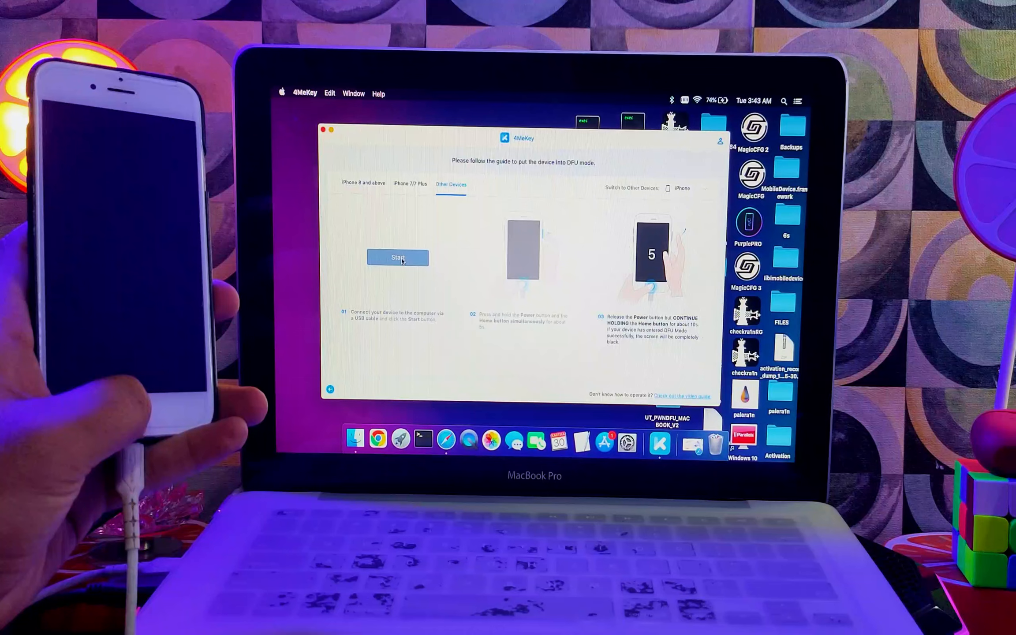
{"action": "left_click", "coordinate": [397, 257]}
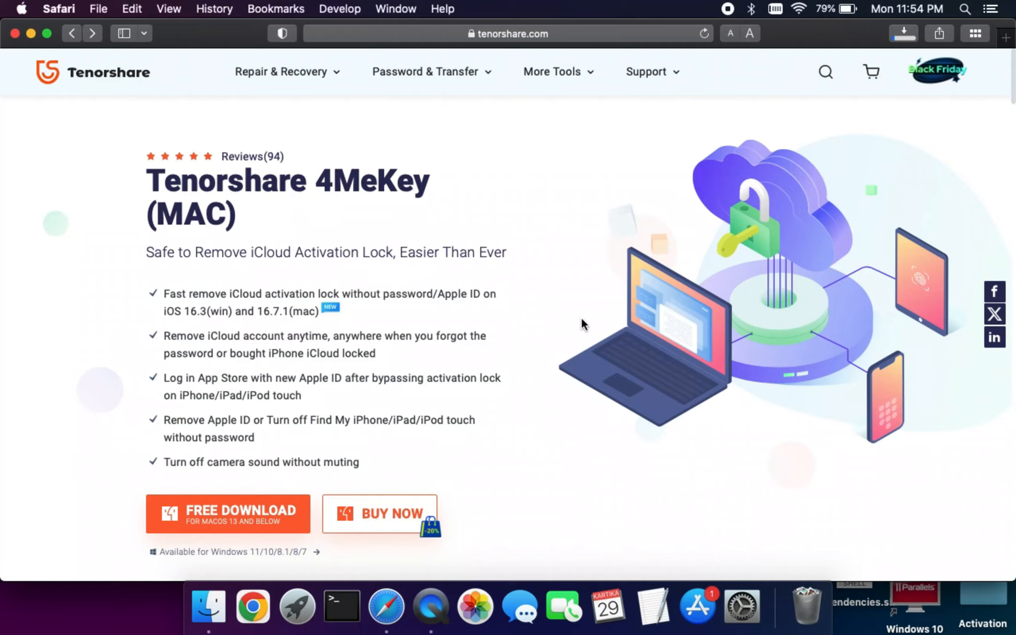
{"action": "left_click", "coordinate": [379, 513]}
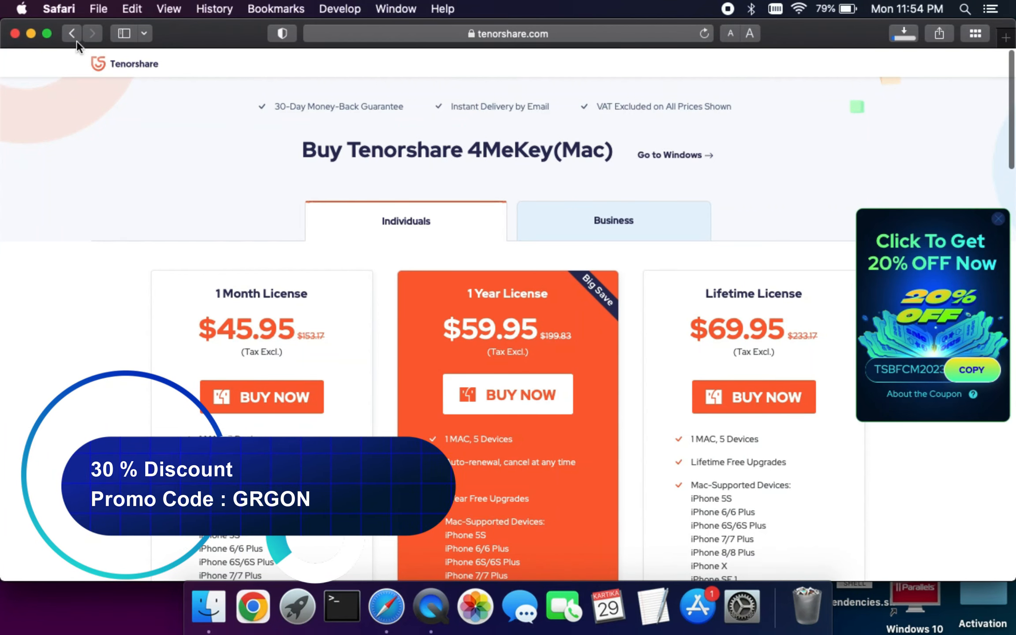
{"action": "left_click", "coordinate": [72, 33]}
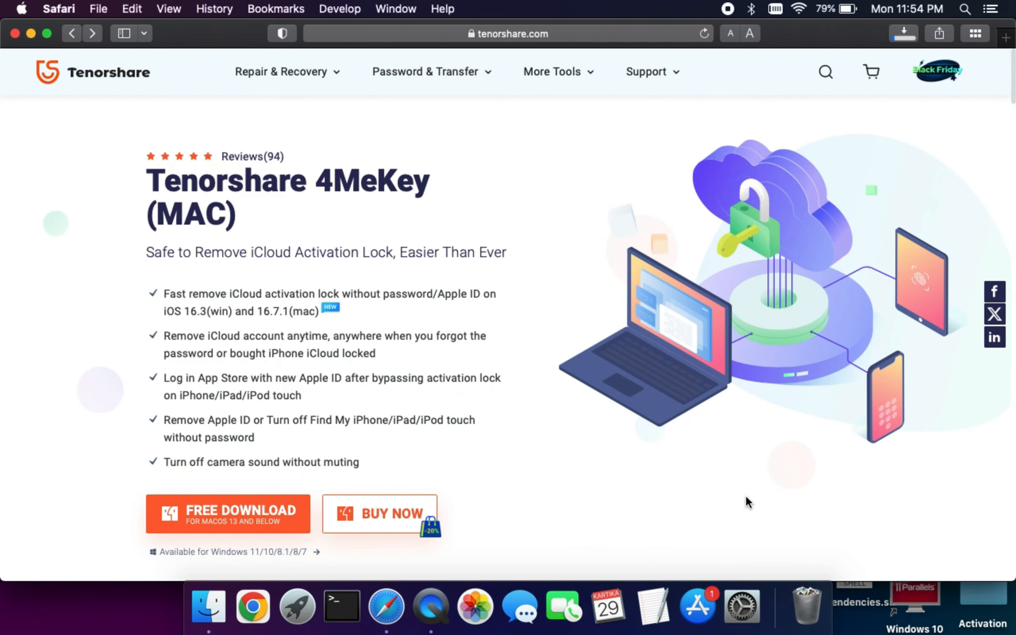
{"action": "mouse_move", "coordinate": [668, 370]}
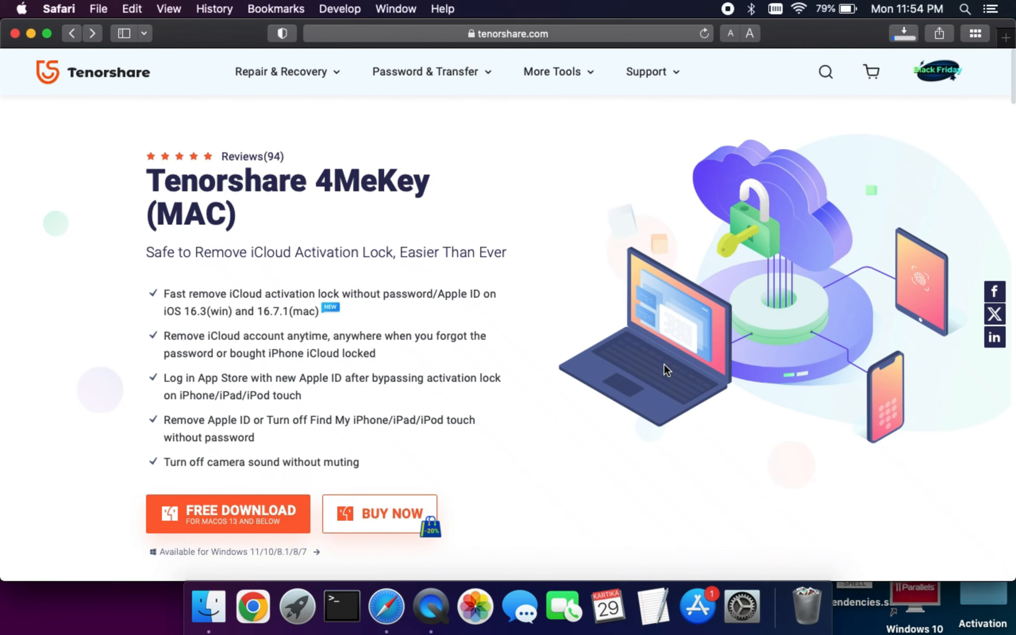